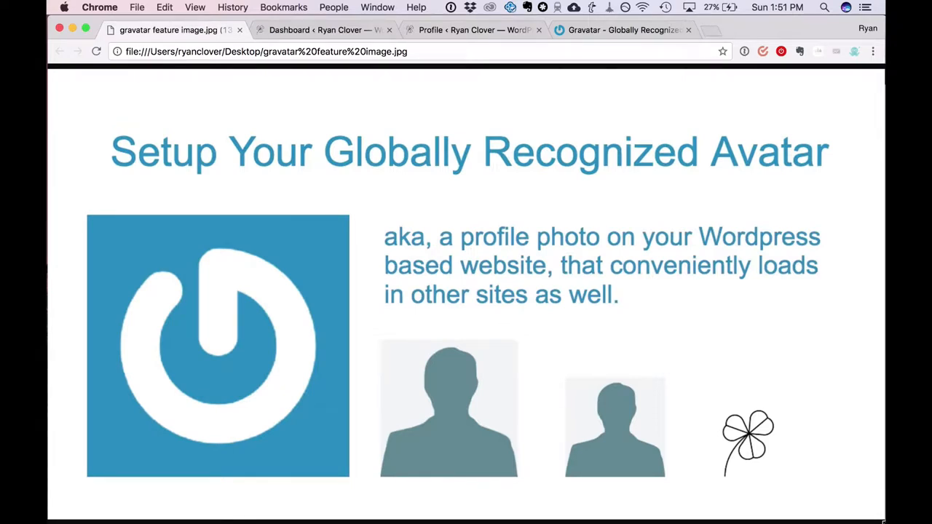
pyautogui.moveTo(539, 275)
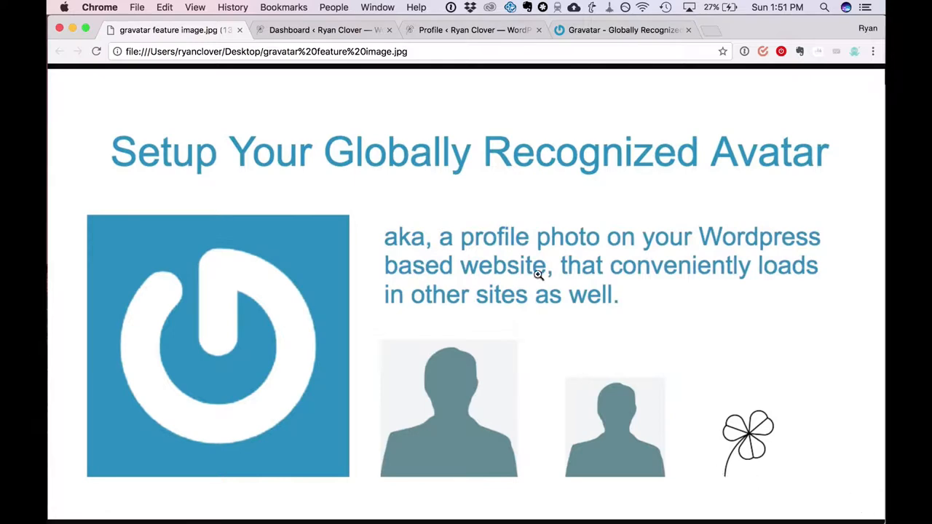
# - Bring the Gravatar home page tab to the front in Chrome
pyautogui.click(624, 29)
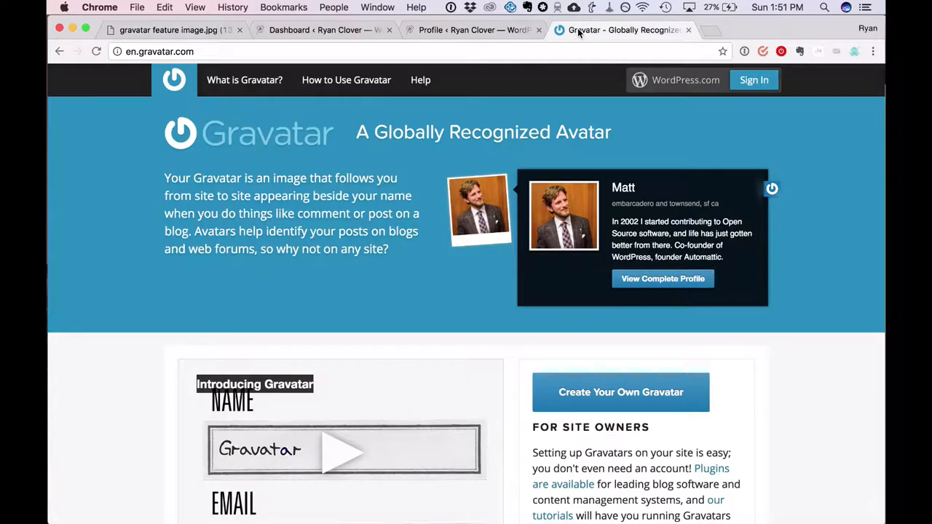
pyautogui.moveTo(588, 222)
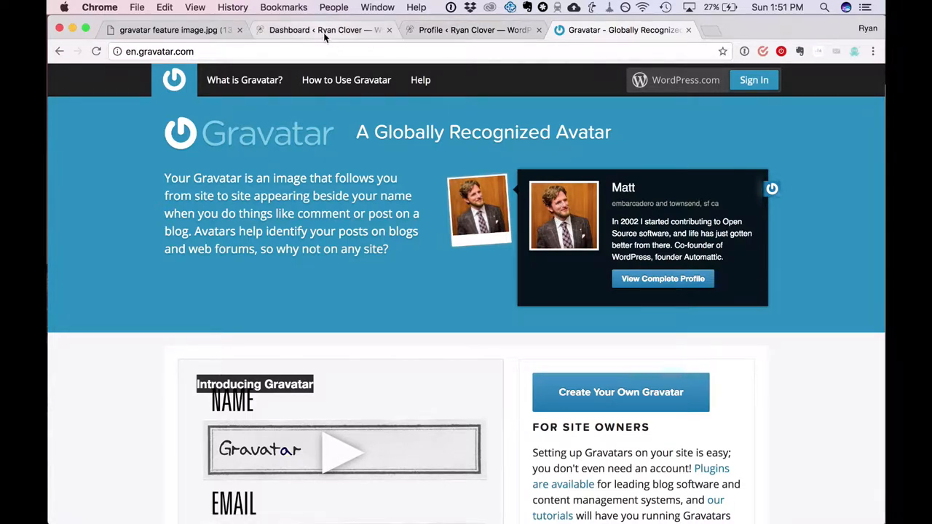
# - From the WordPress dashboard, reach the Users list and begin editing the administrator account
pyautogui.click(320, 29)
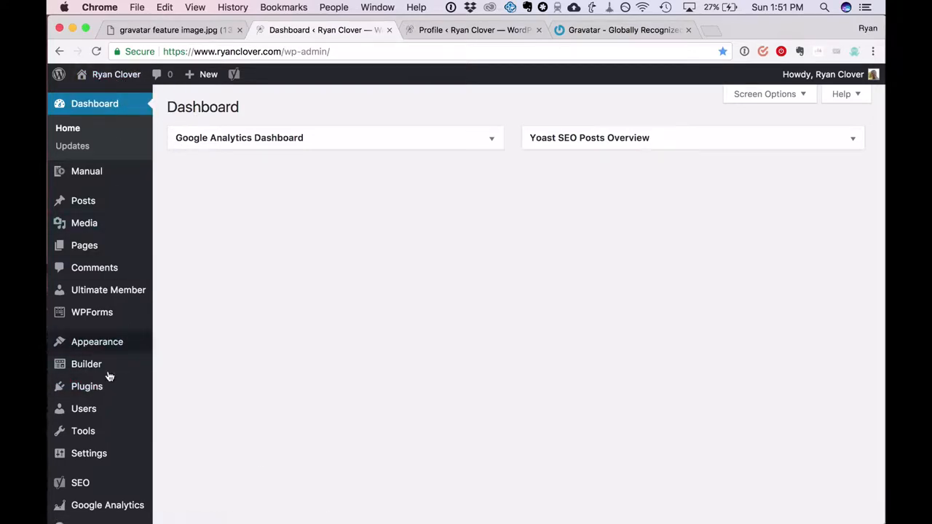
pyautogui.click(89, 453)
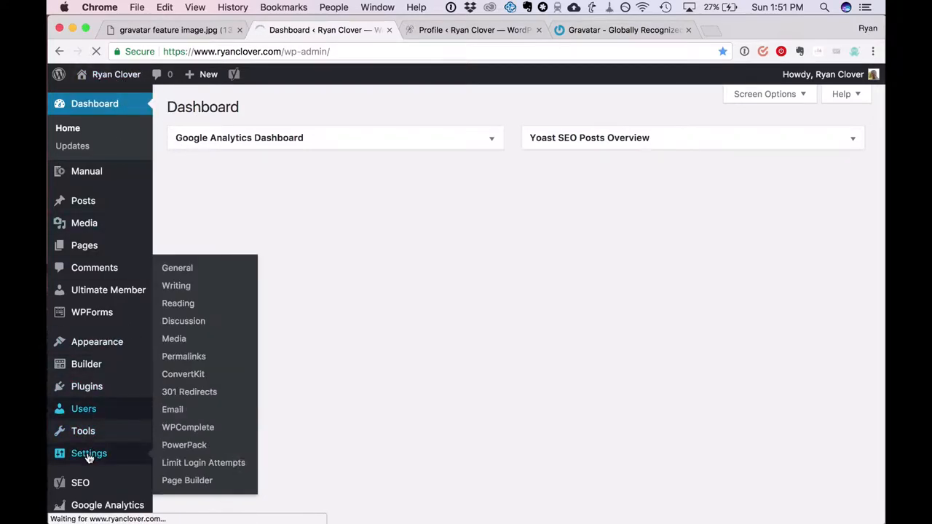
pyautogui.click(85, 408)
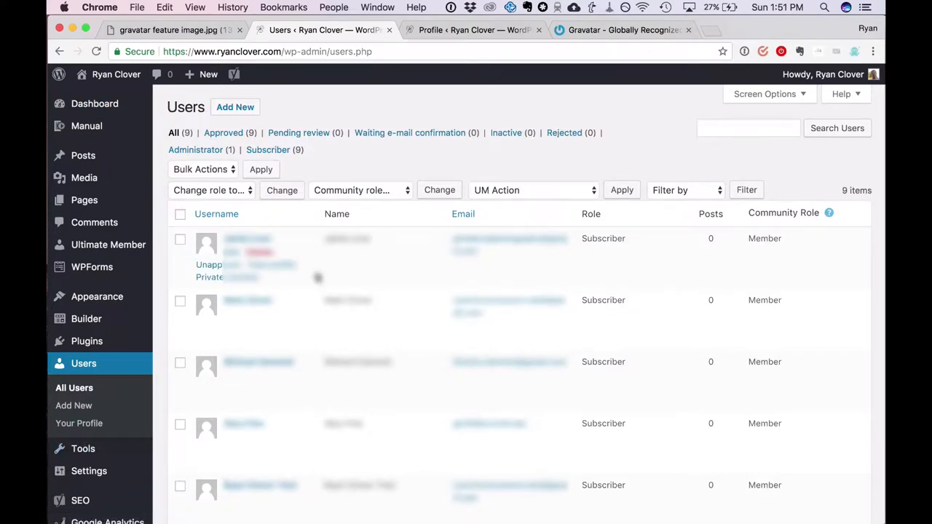
pyautogui.scroll(-3)
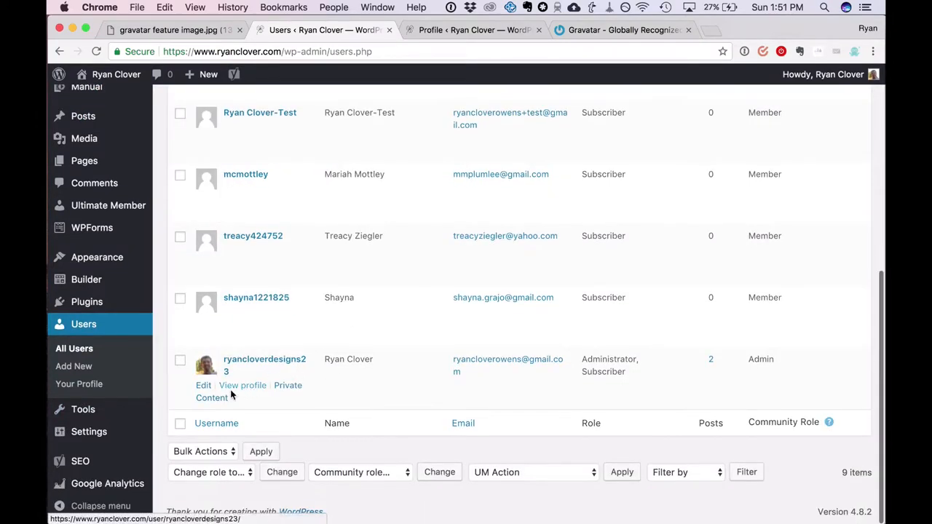
pyautogui.click(204, 385)
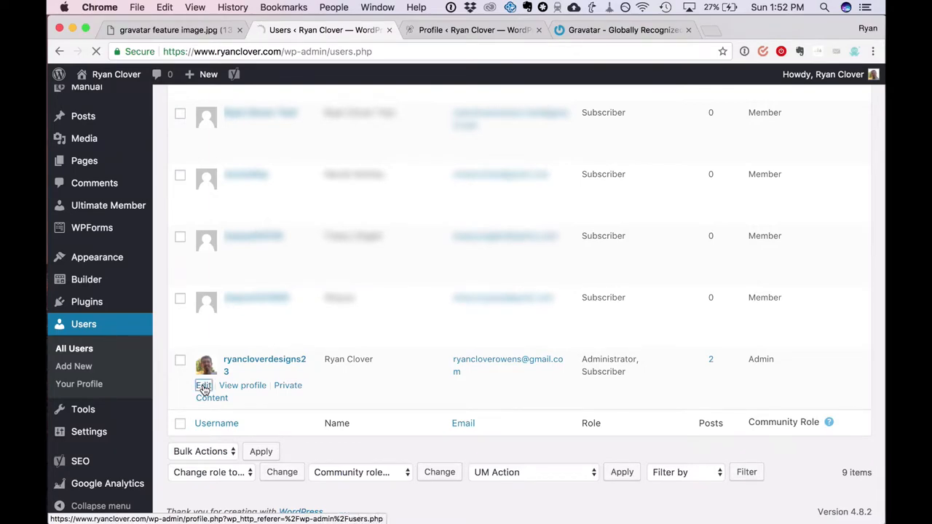
# - Reach the administrator profile's Profile Picture section and follow its Gravatar link
pyautogui.click(204, 385)
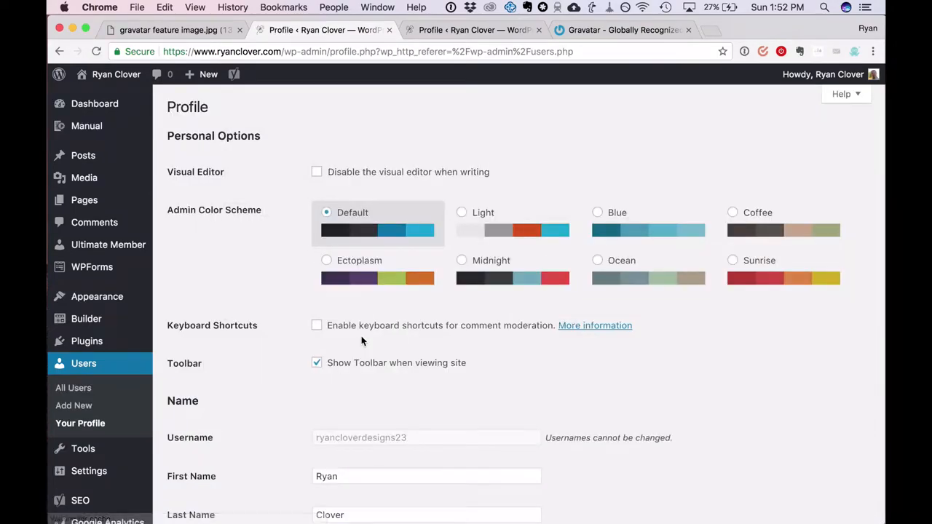
pyautogui.scroll(-3)
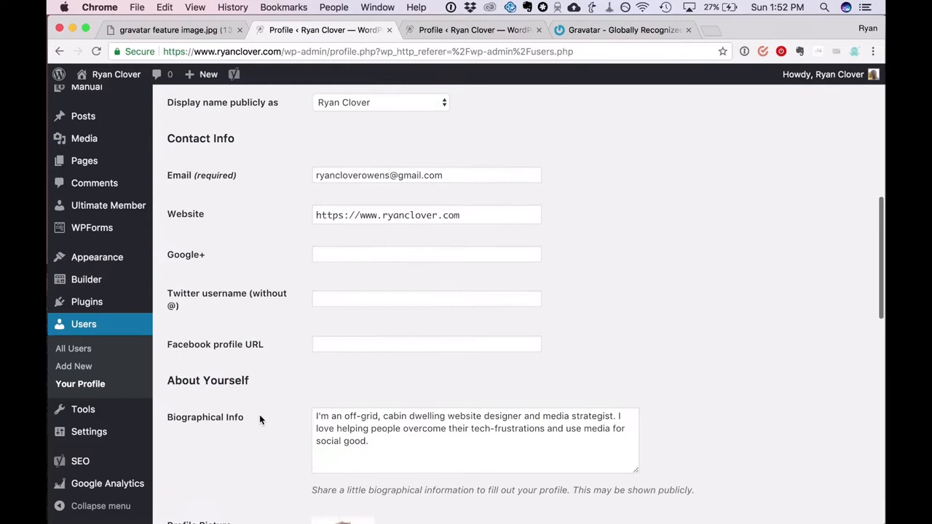
pyautogui.scroll(-3)
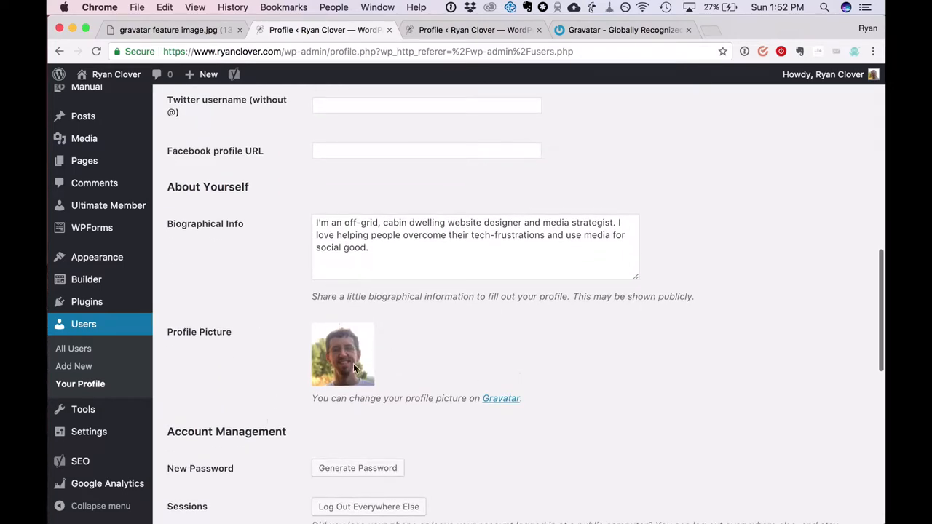
pyautogui.moveTo(434, 386)
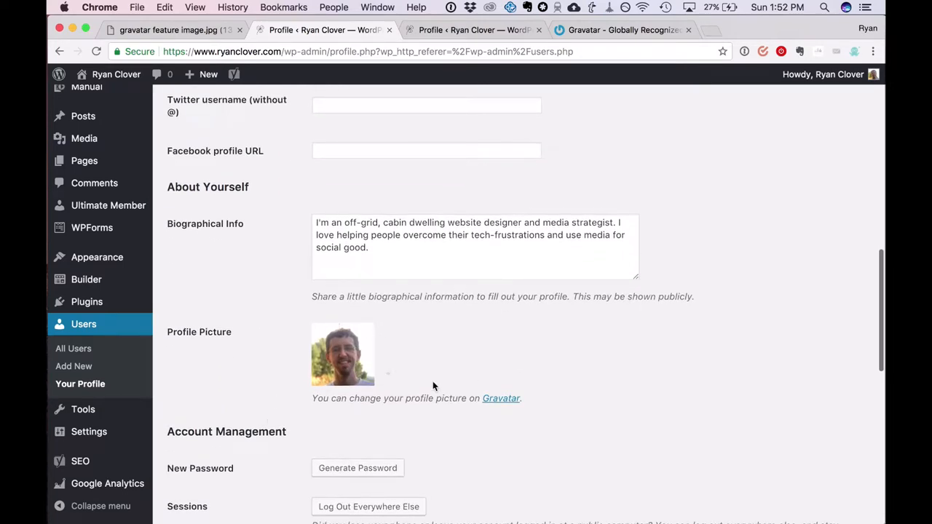
pyautogui.moveTo(442, 367)
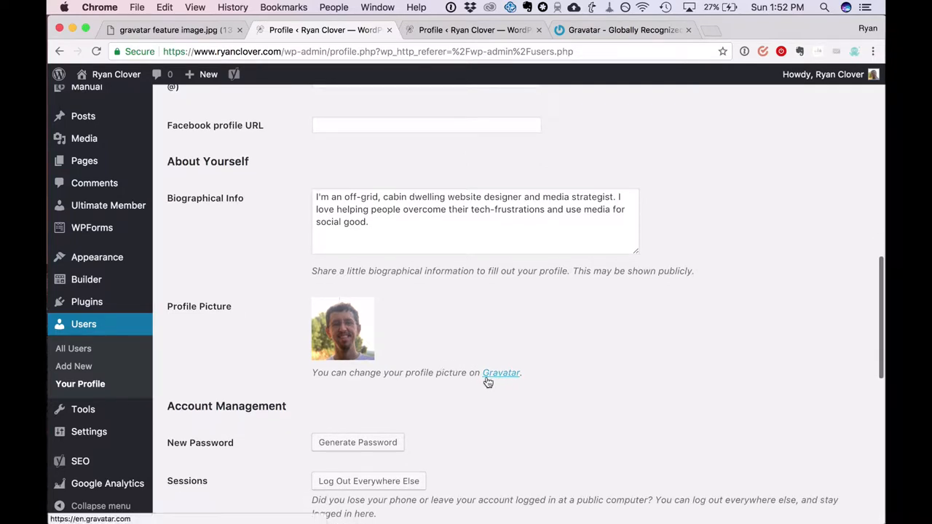
pyautogui.click(501, 373)
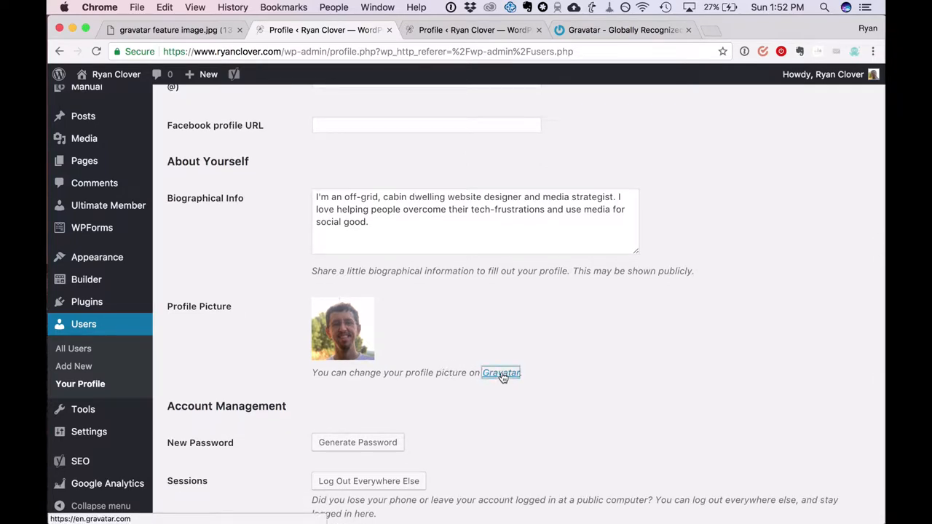
# - On gravatar.com, start Create Your Own Gravatar to reach the WordPress.com sign-up form
pyautogui.click(501, 373)
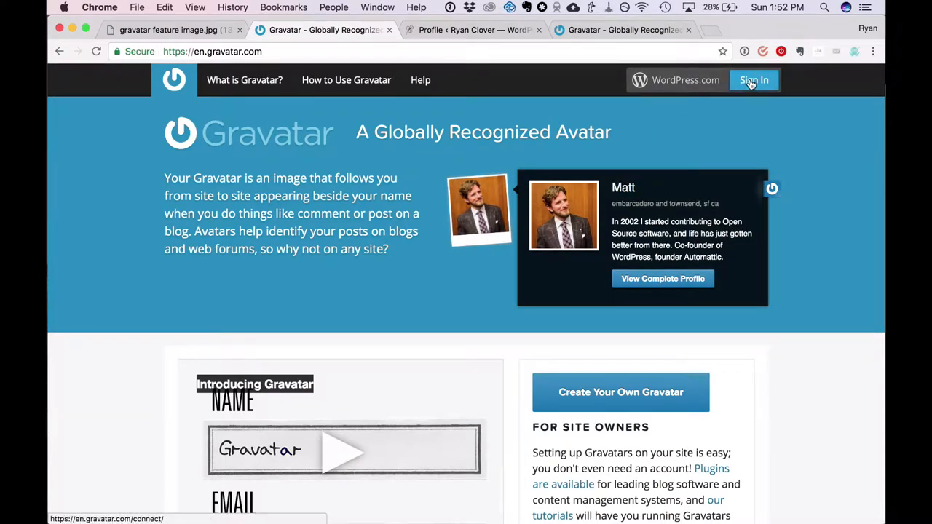
pyautogui.scroll(-3)
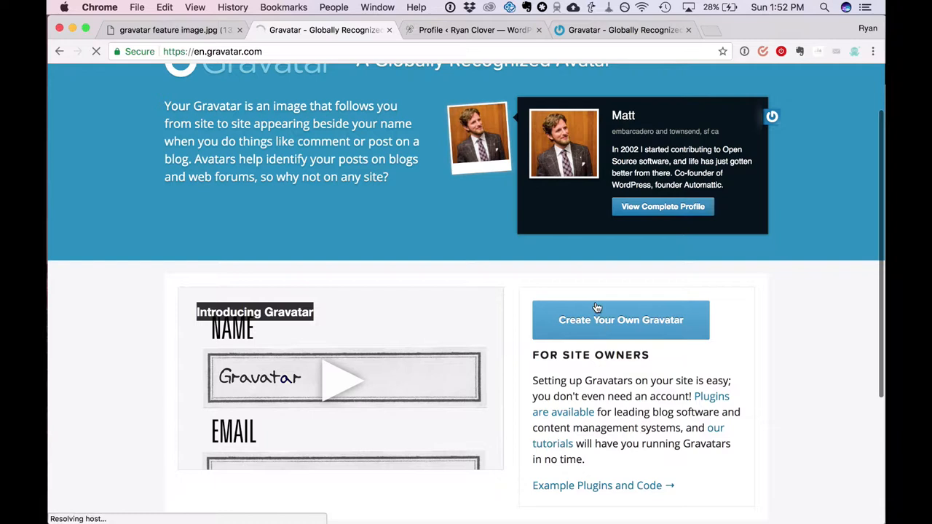
pyautogui.click(621, 320)
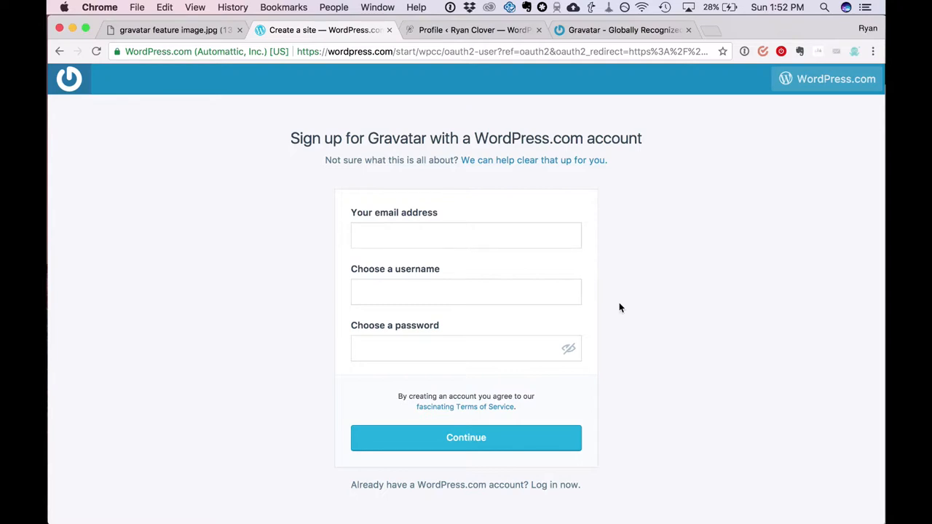
# - Log in with the existing WordPress.com account to reach Manage Gravatars
pyautogui.click(466, 236)
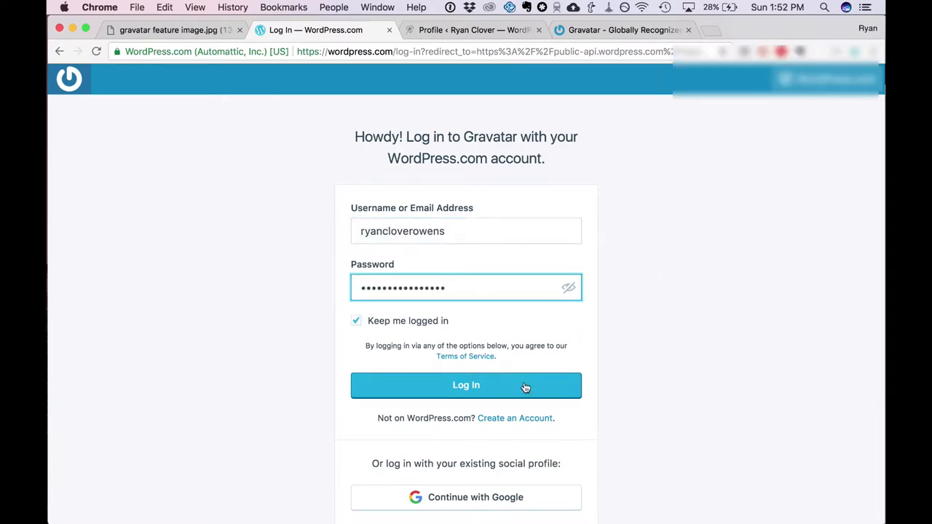
pyautogui.click(466, 384)
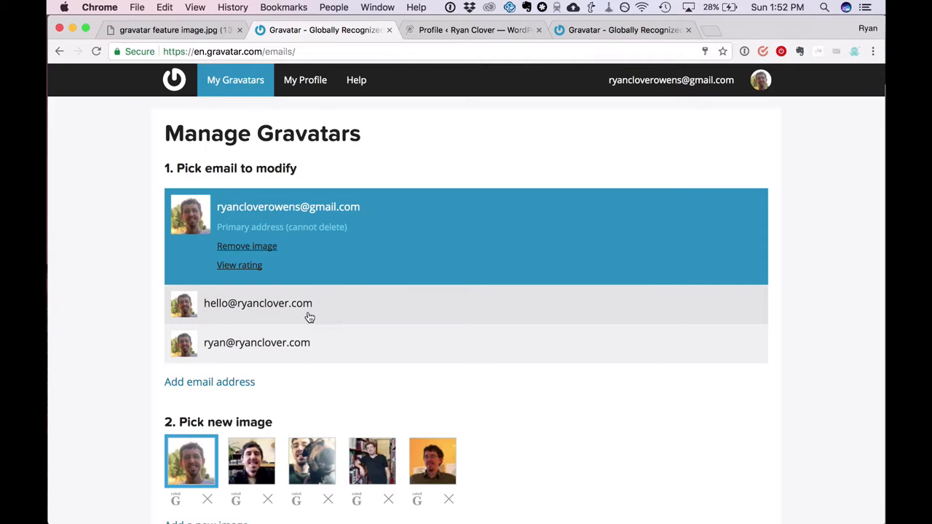
pyautogui.moveTo(210, 381)
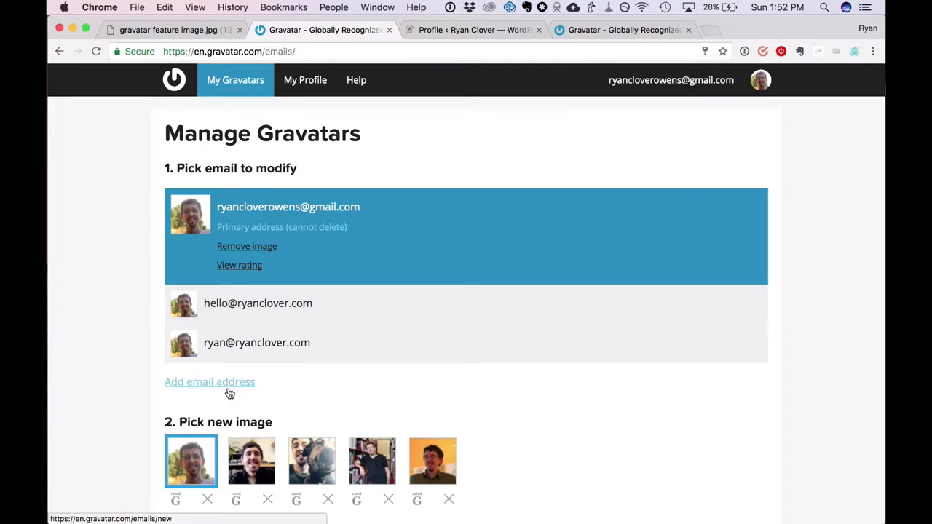
pyautogui.moveTo(230, 393)
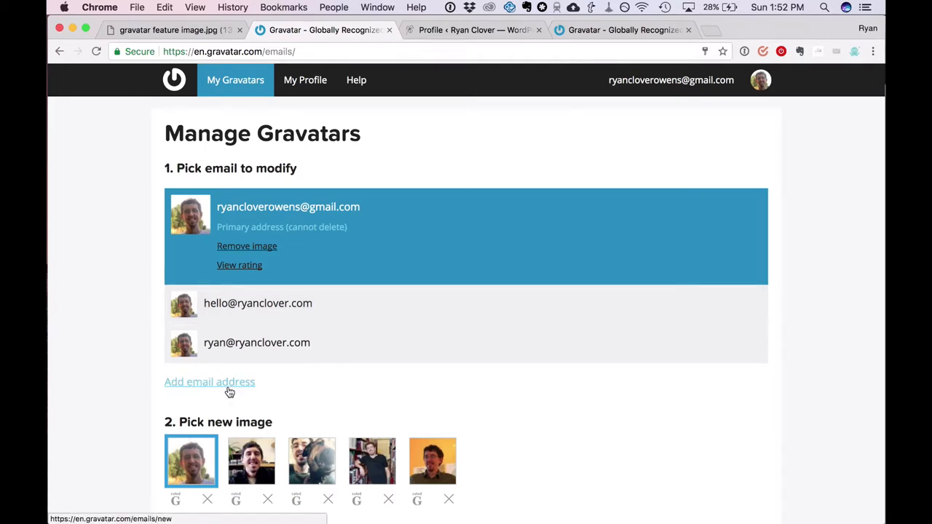
pyautogui.scroll(-3)
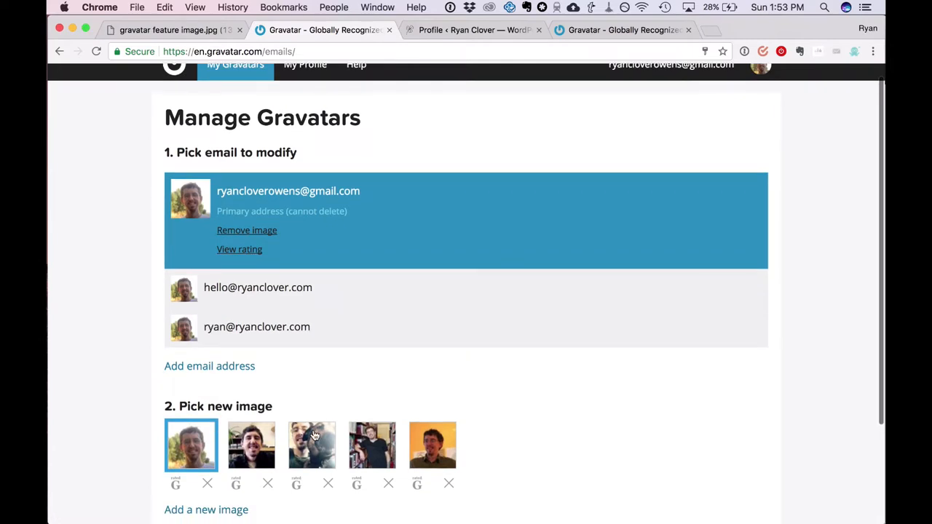
pyautogui.scroll(-3)
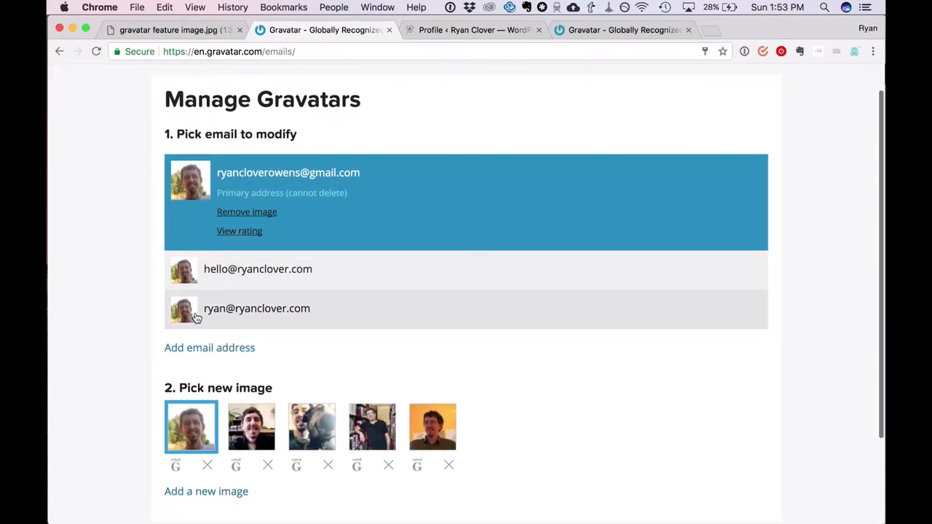
pyautogui.moveTo(291, 284)
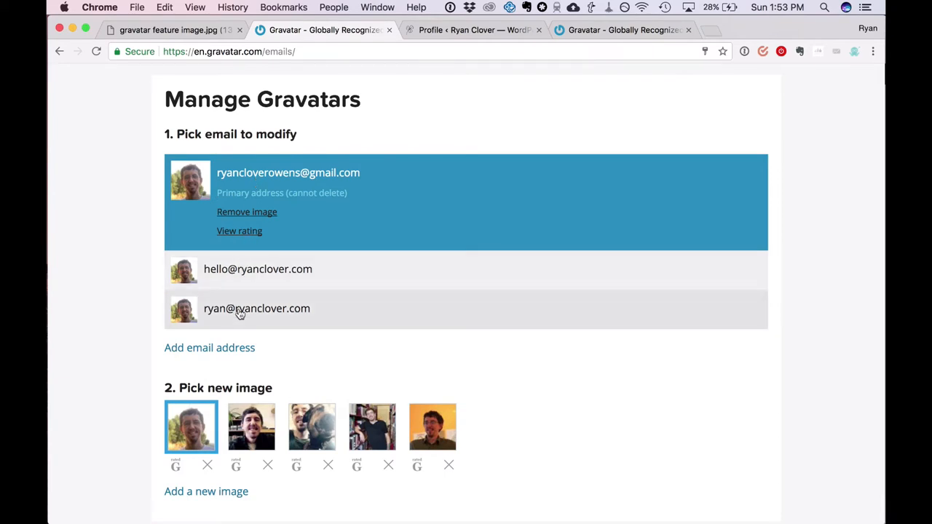
pyautogui.click(256, 309)
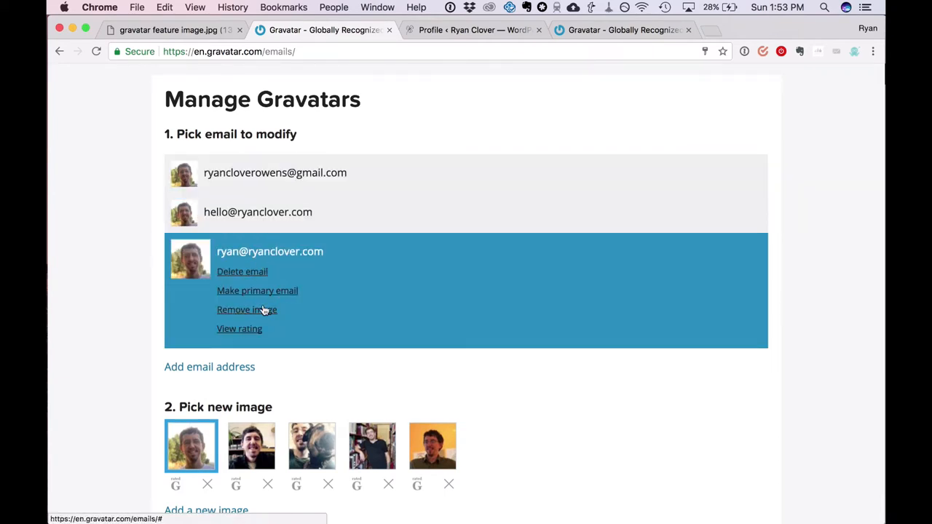
# - Return to the WordPress Users list and scroll to ryancloverdesigns23 showing its Gravatar photo
pyautogui.click(473, 30)
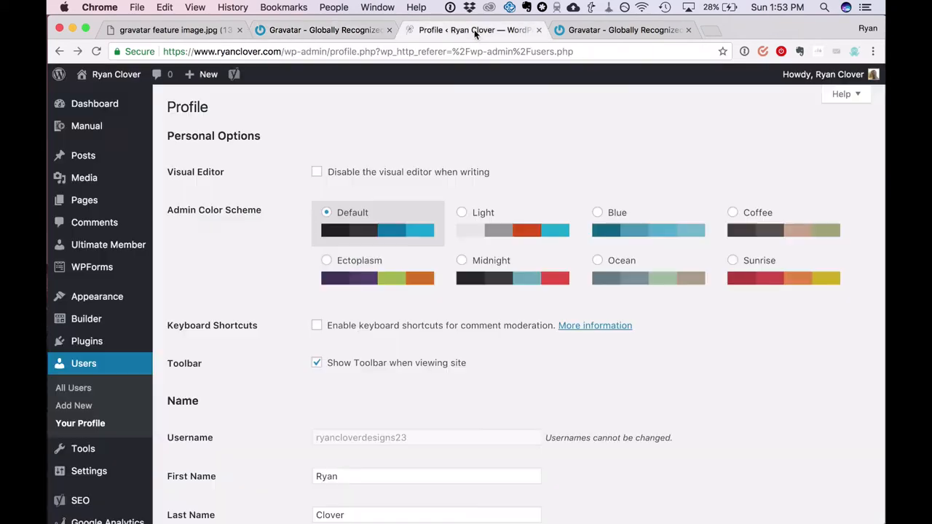
pyautogui.scroll(-3)
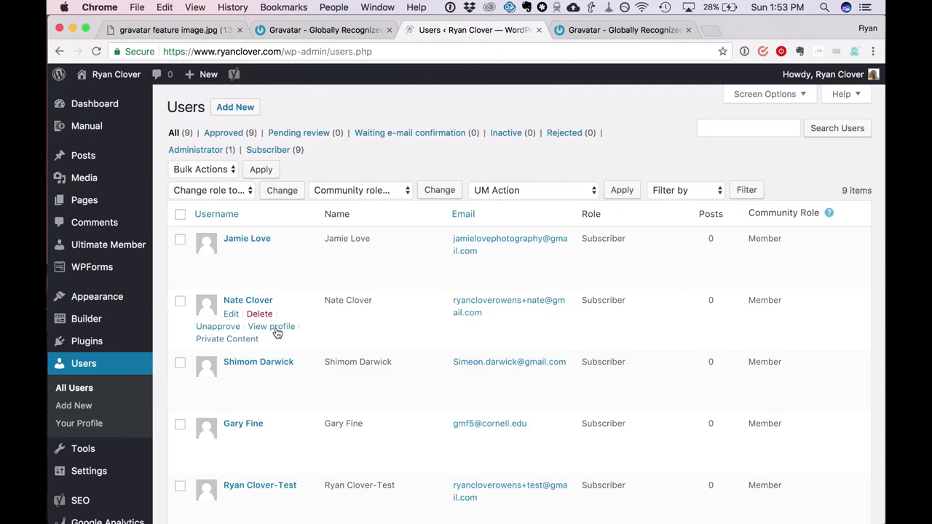
pyautogui.scroll(-3)
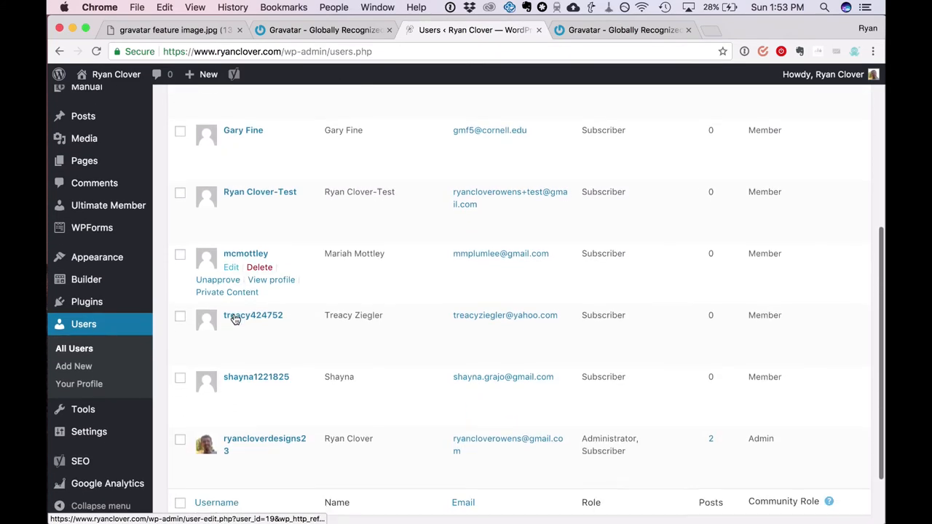
pyautogui.scroll(-3)
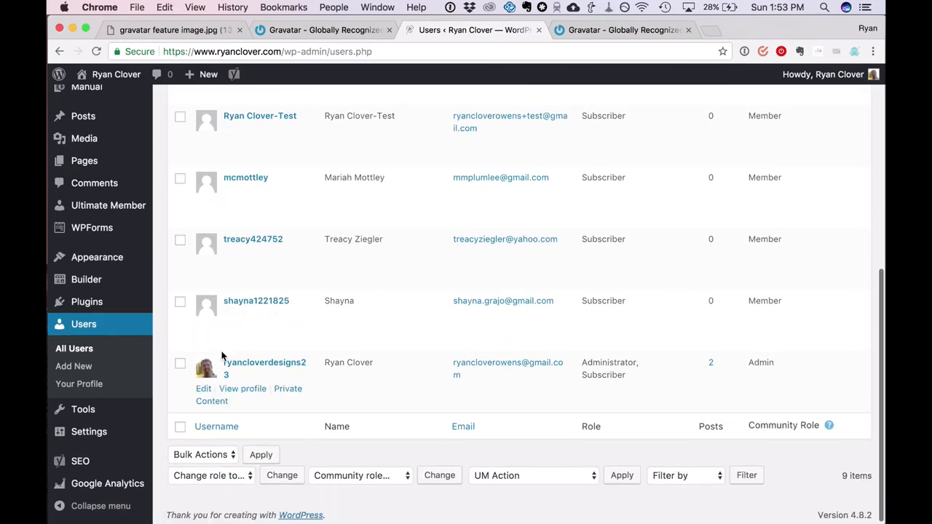